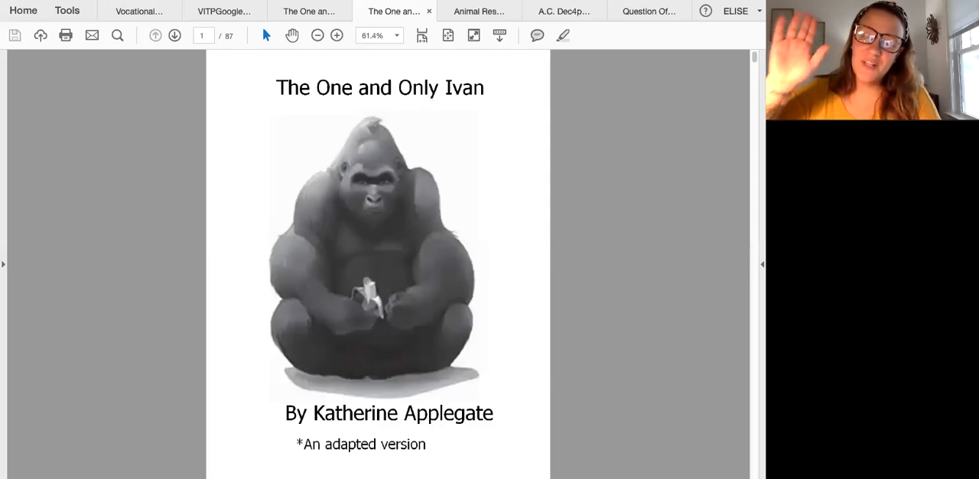
pyautogui.moveTo(602, 72)
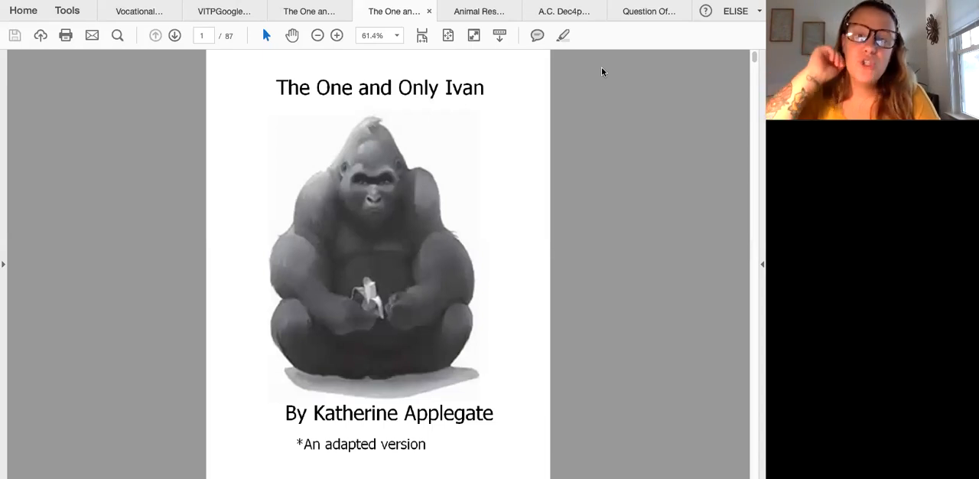
pyautogui.moveTo(682, 165)
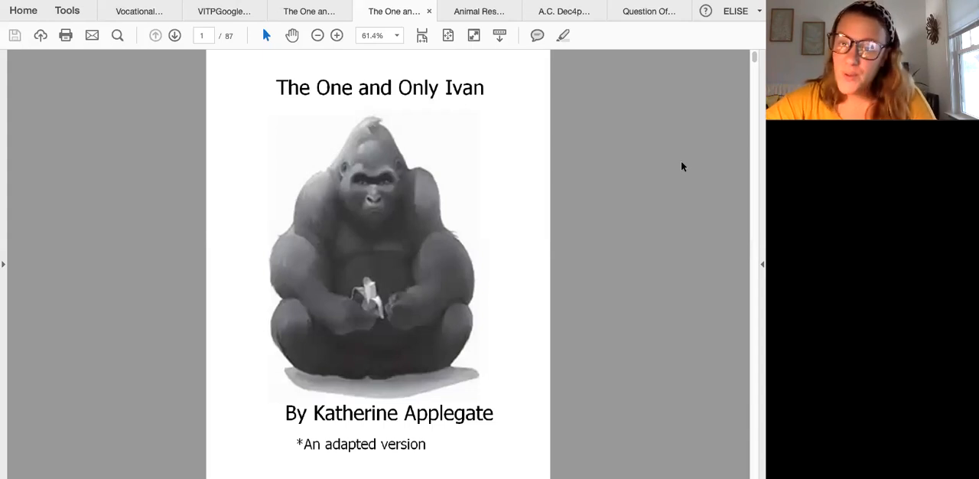
pyautogui.moveTo(530, 300)
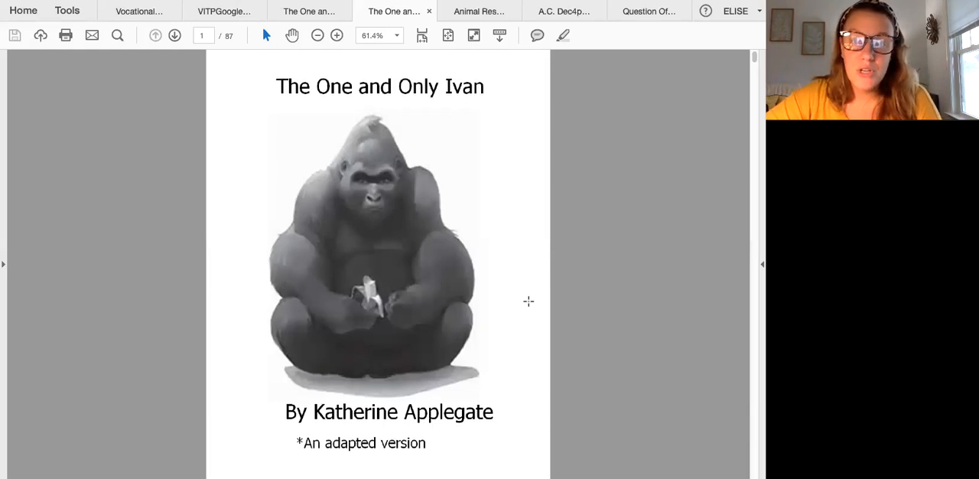
pyautogui.scroll(-3)
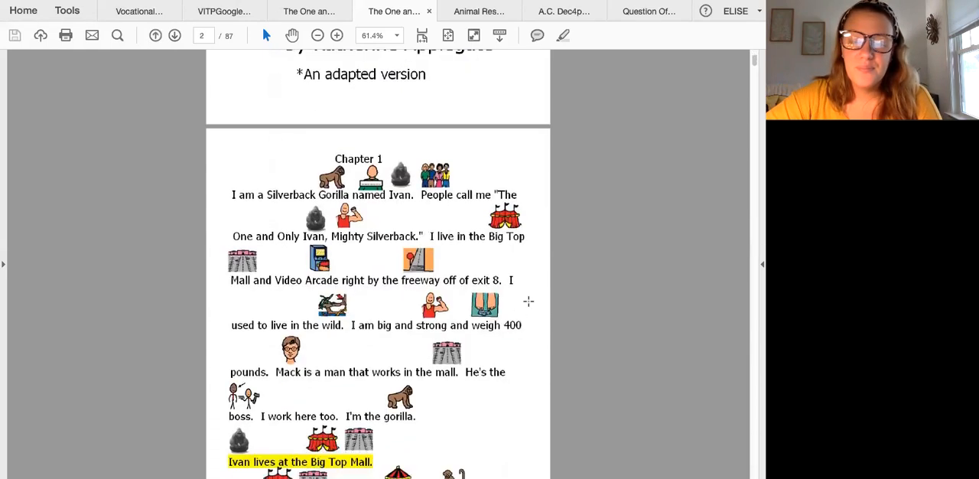
pyautogui.scroll(-3)
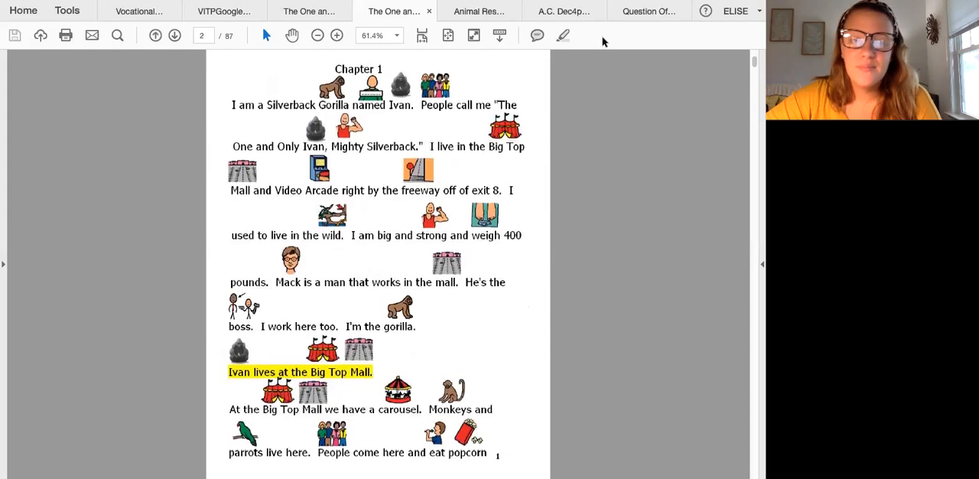
pyautogui.moveTo(634, 52)
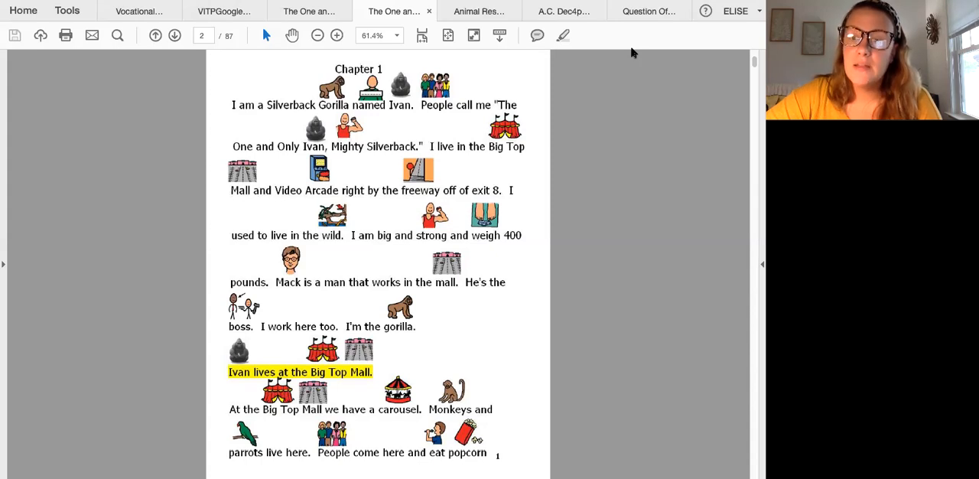
pyautogui.moveTo(656, 296)
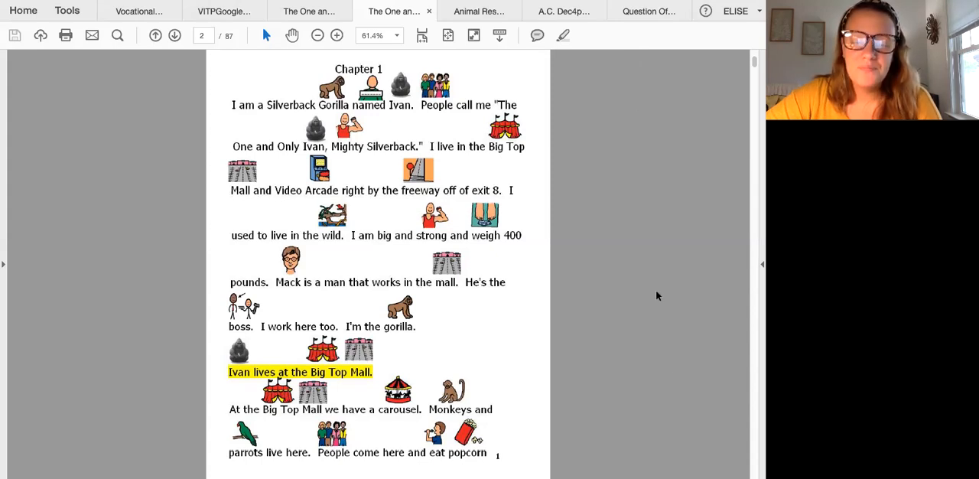
pyautogui.scroll(-3)
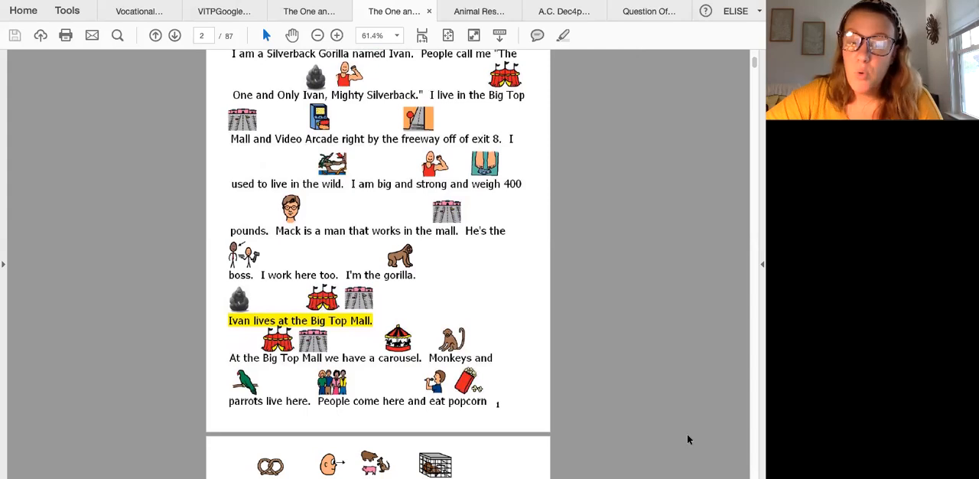
pyautogui.scroll(-3)
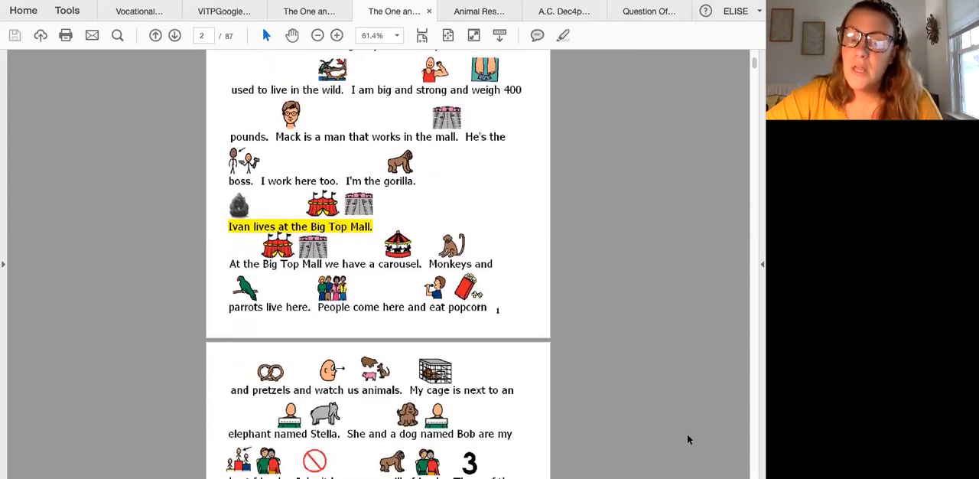
pyautogui.scroll(-3)
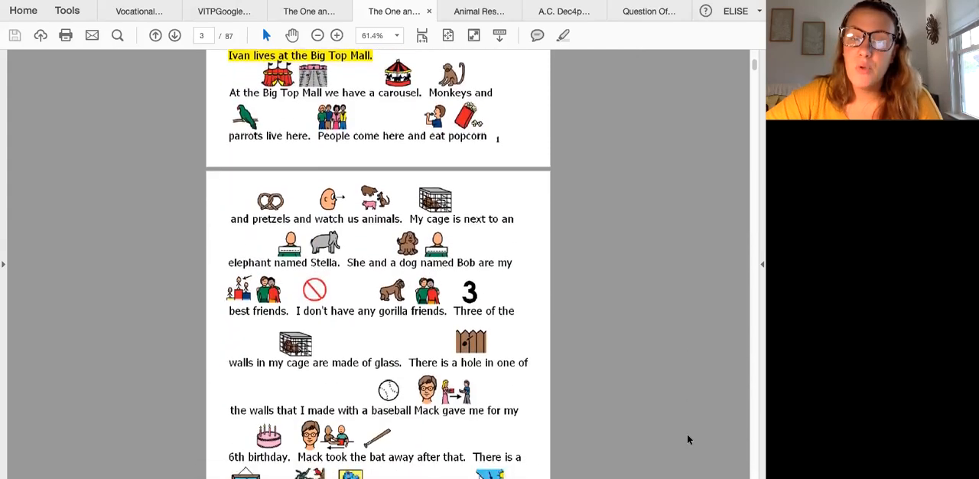
pyautogui.scroll(-3)
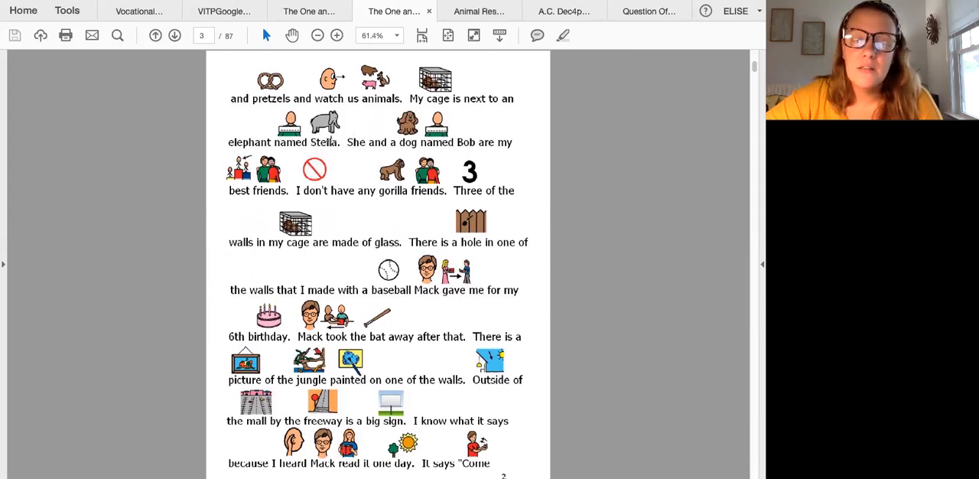
pyautogui.moveTo(573, 205)
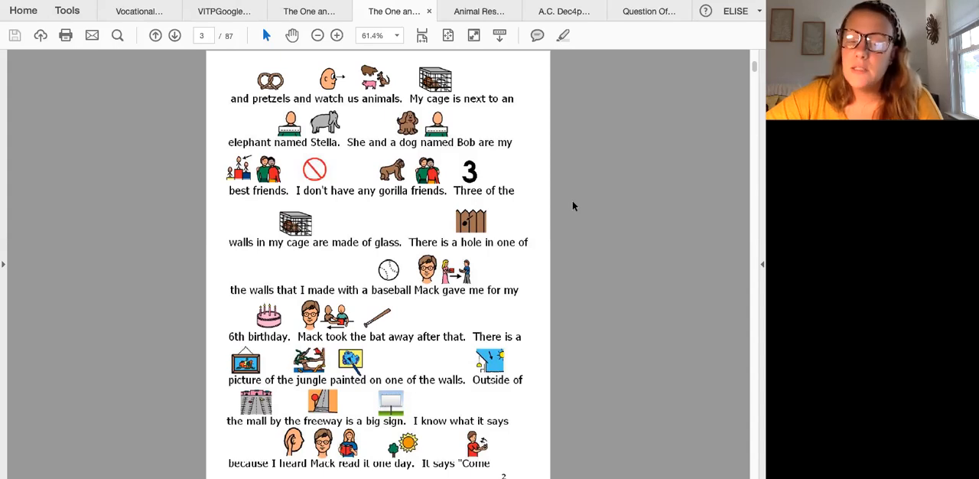
pyautogui.scroll(-3)
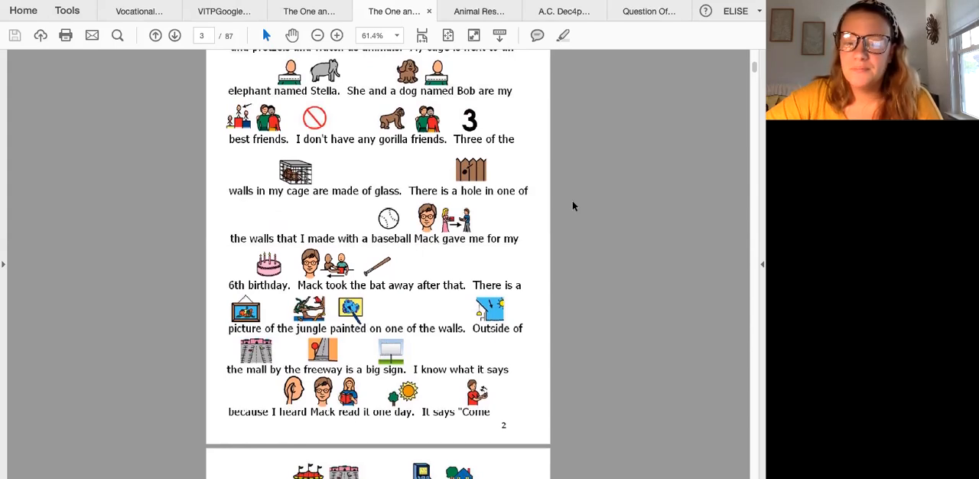
pyautogui.scroll(-3)
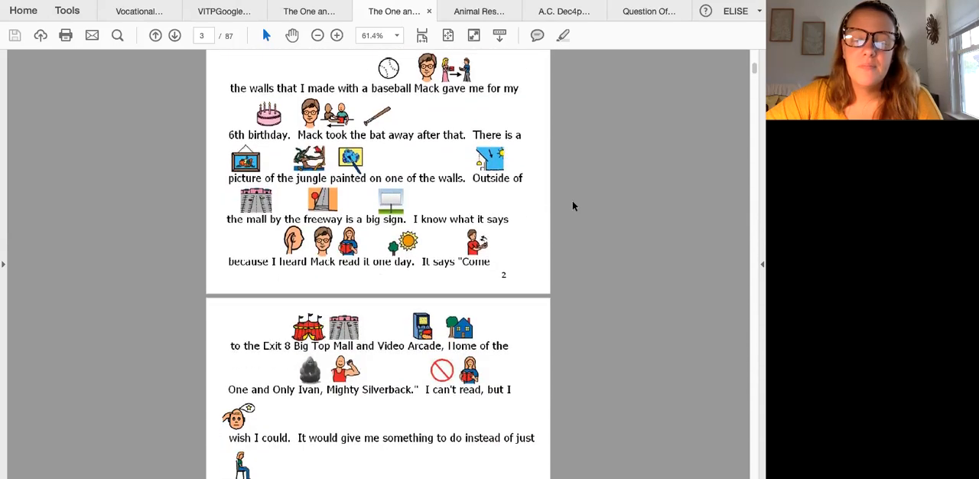
pyautogui.scroll(-3)
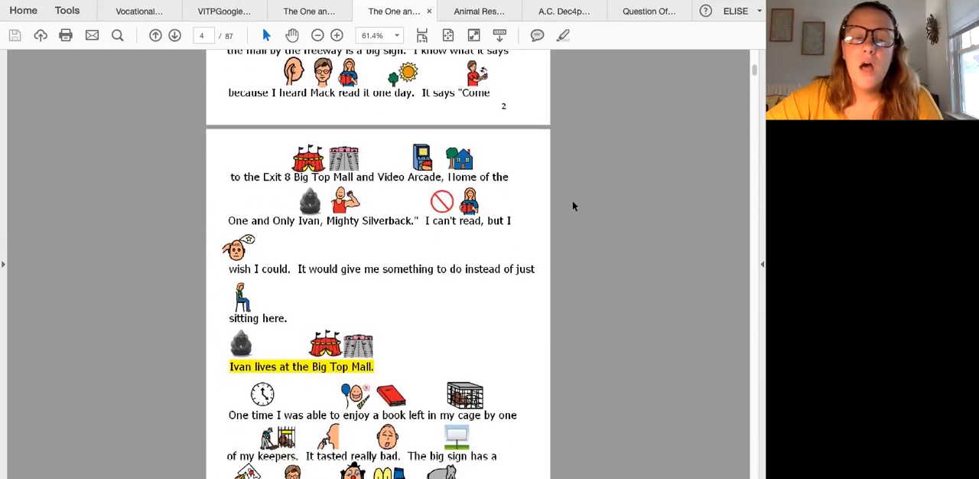
pyautogui.scroll(-3)
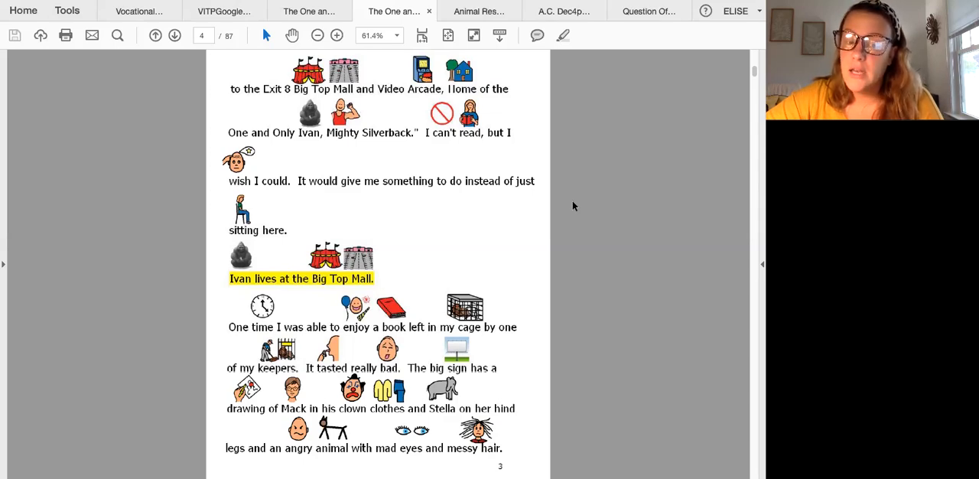
pyautogui.scroll(-3)
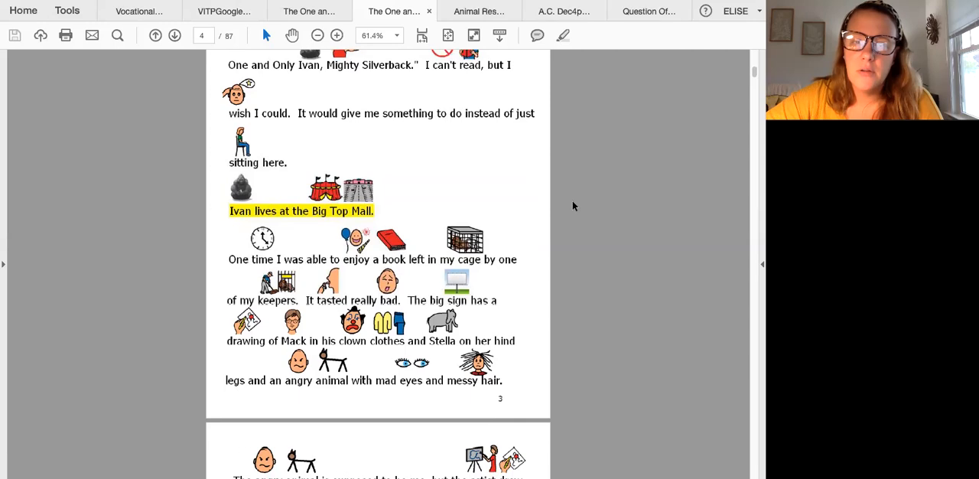
pyautogui.scroll(-3)
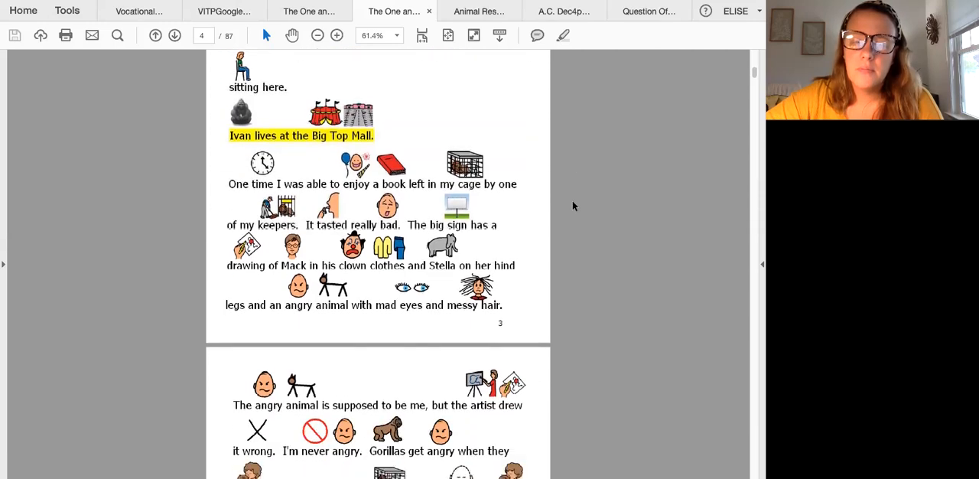
pyautogui.scroll(-3)
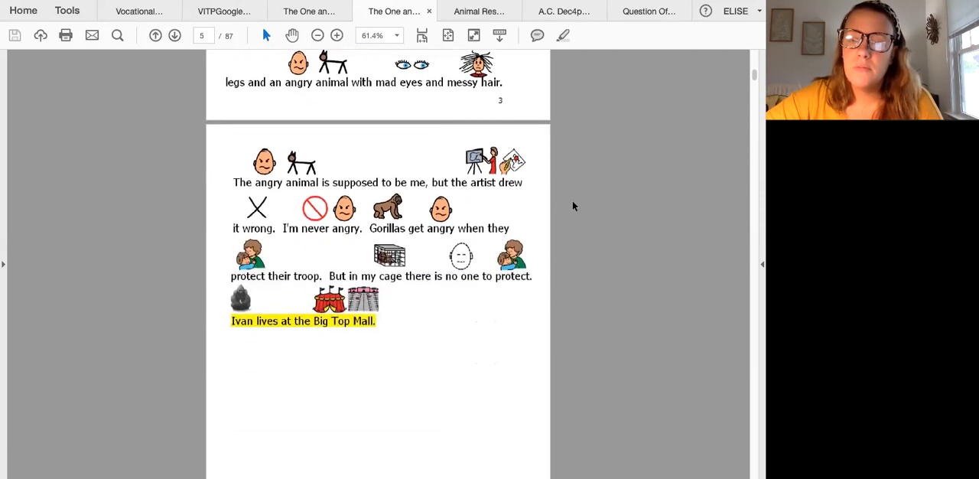